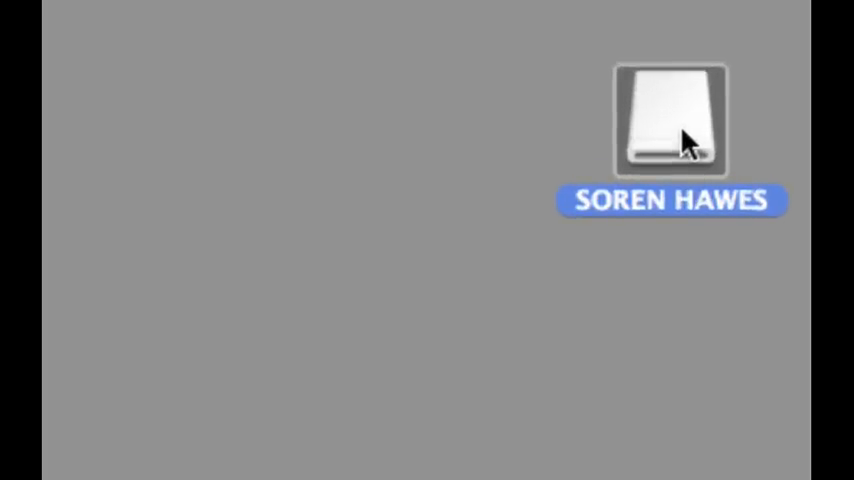
Open the SOREN HAWES memory stick in a Finder window.
left_click(668, 120)
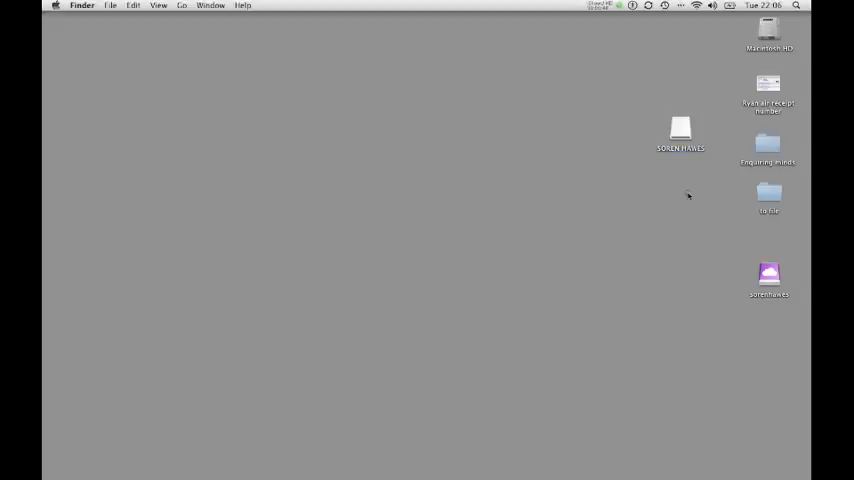
mouse_move(680, 132)
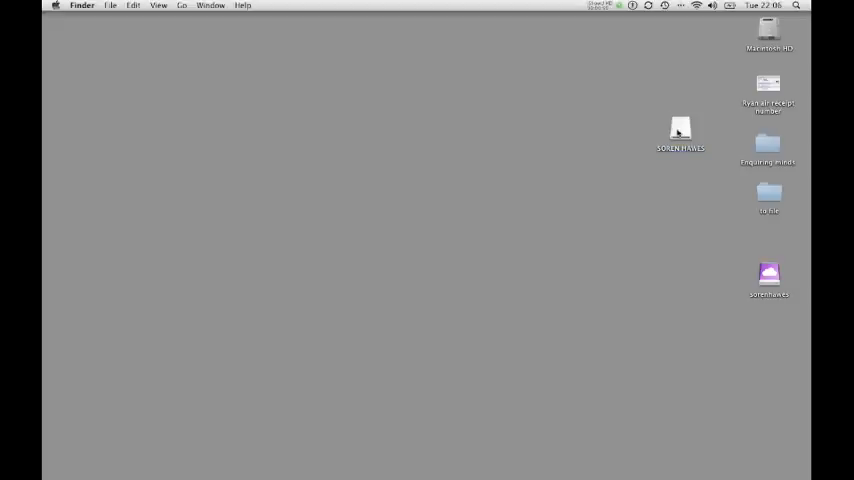
double_click(680, 130)
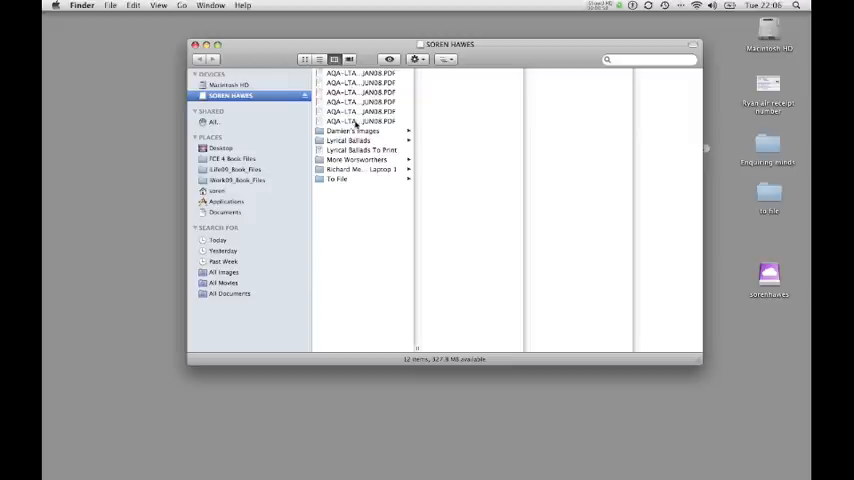
mouse_move(312, 160)
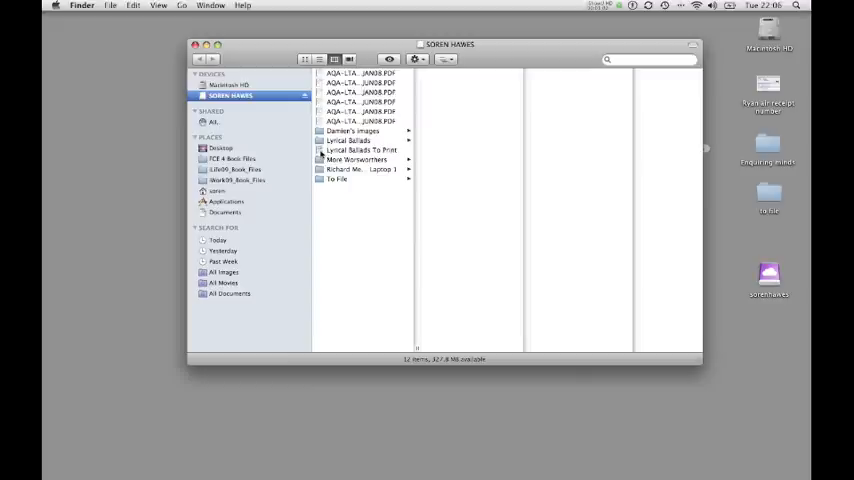
mouse_move(322, 152)
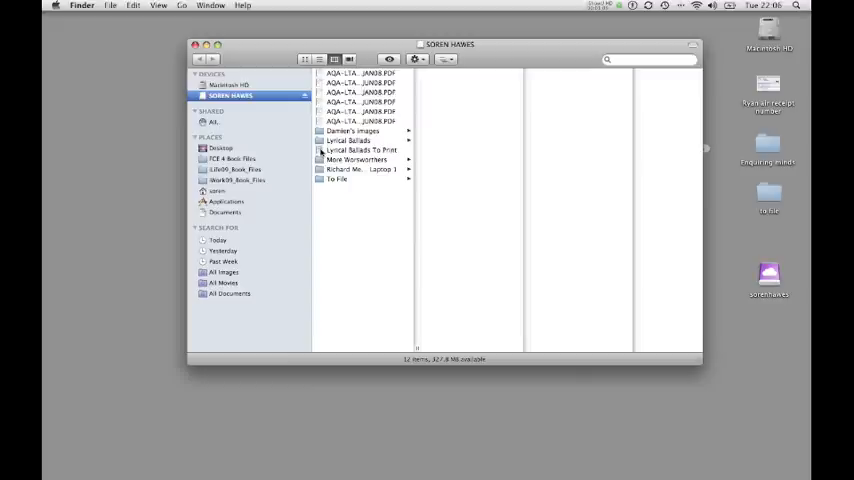
Show the contents of the Lyrical Ballads folder in column view.
left_click(358, 150)
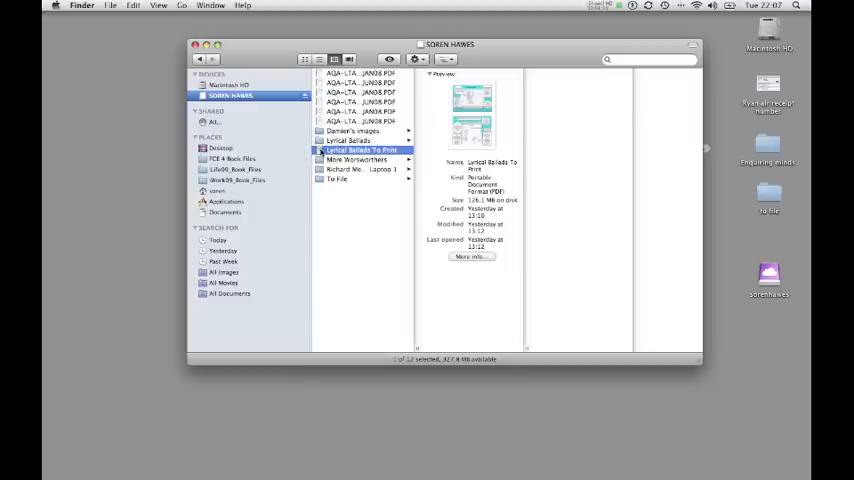
left_click(348, 140)
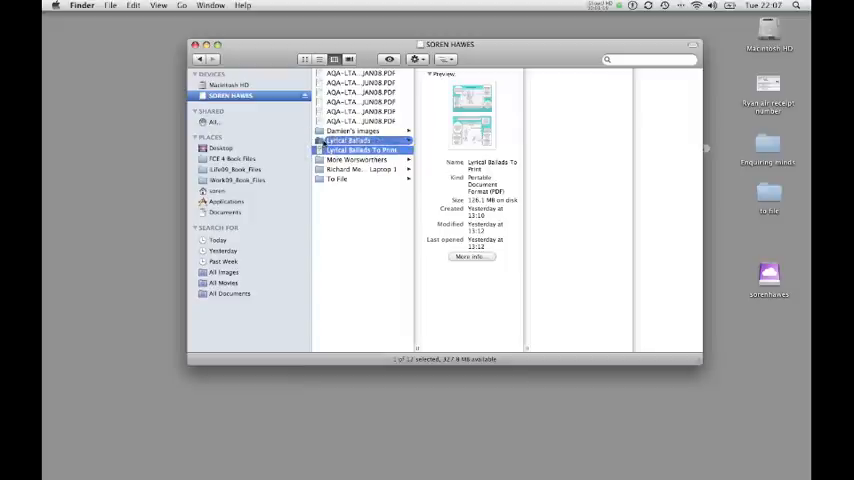
left_click(348, 140)
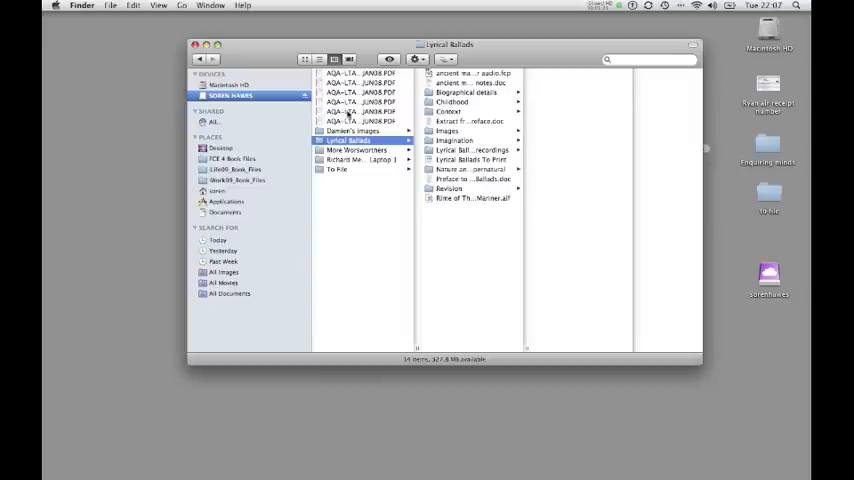
mouse_move(312, 188)
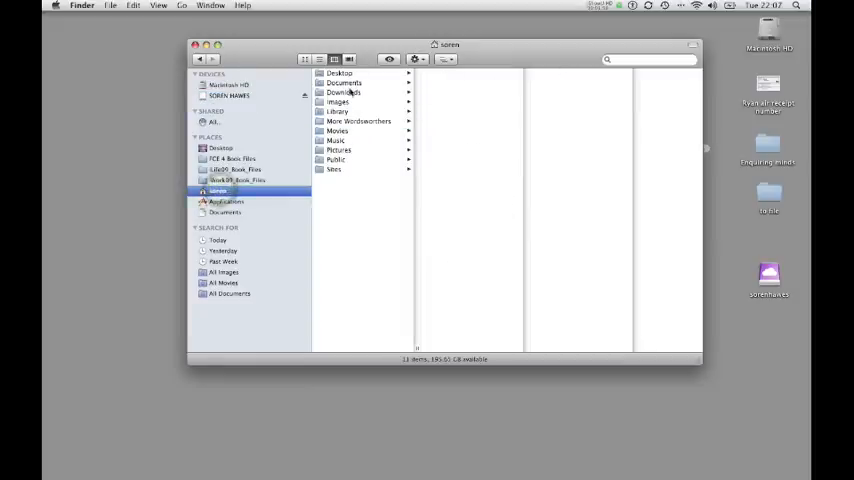
Browse from Documents down into the Training and workshops folder.
left_click(344, 82)
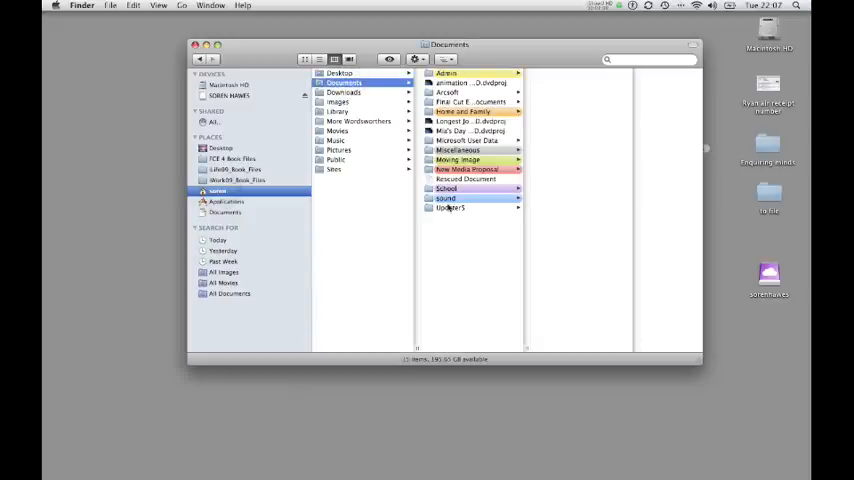
left_click(446, 188)
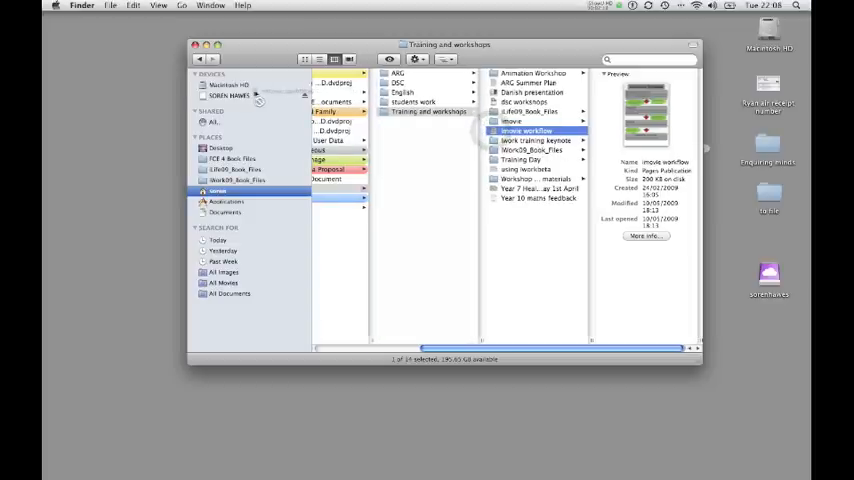
left_click(230, 96)
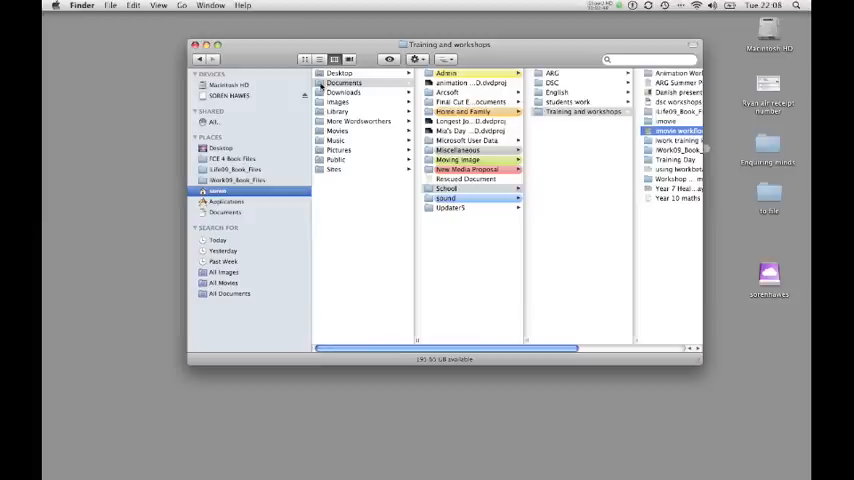
left_click(448, 188)
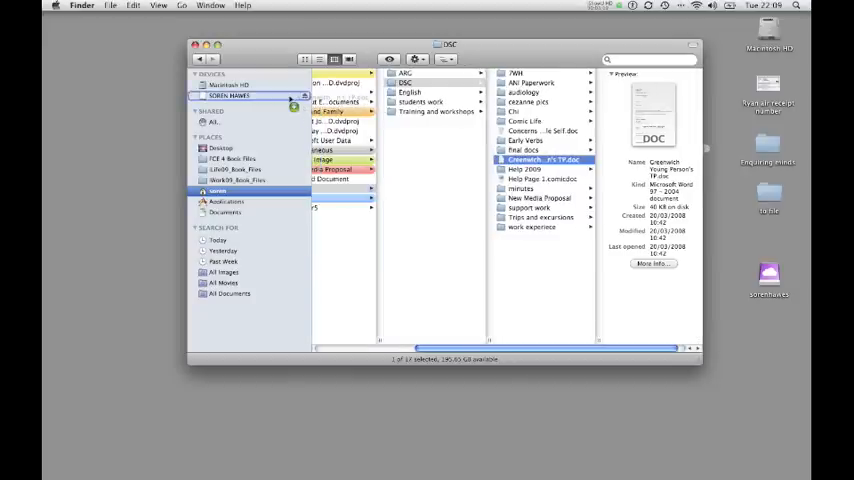
left_click(230, 96)
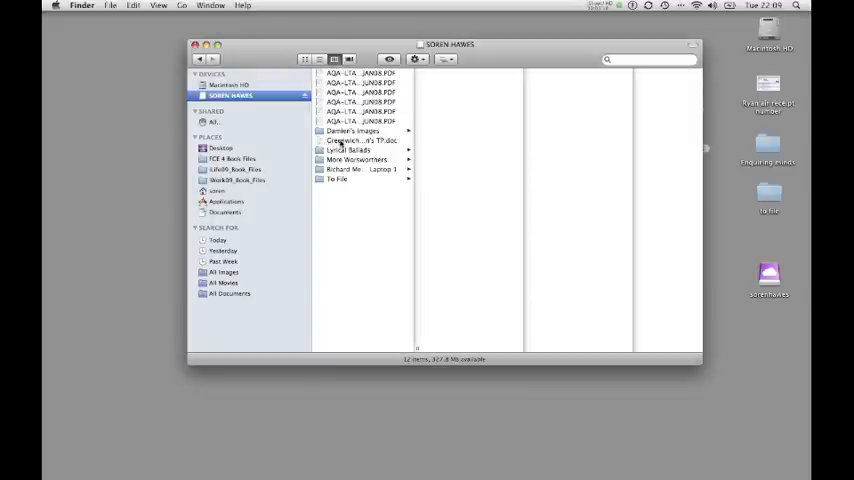
mouse_move(372, 142)
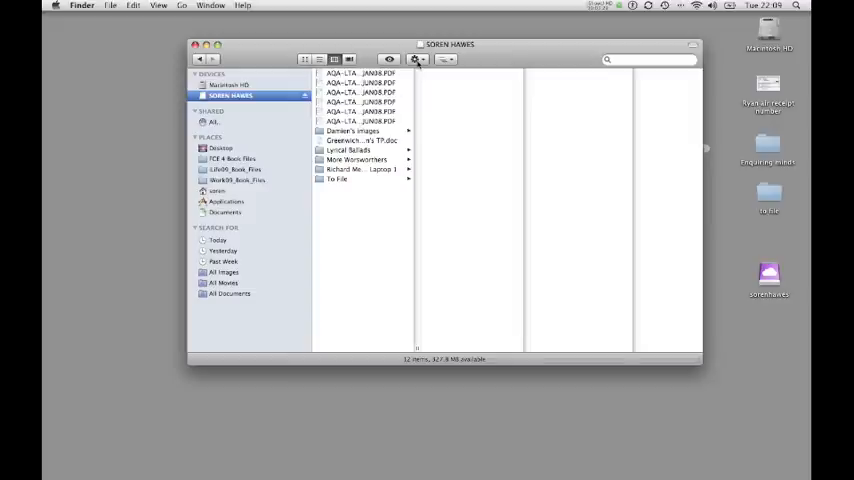
Create a new folder named Year 13 Exam via the Action gear menu.
left_click(416, 60)
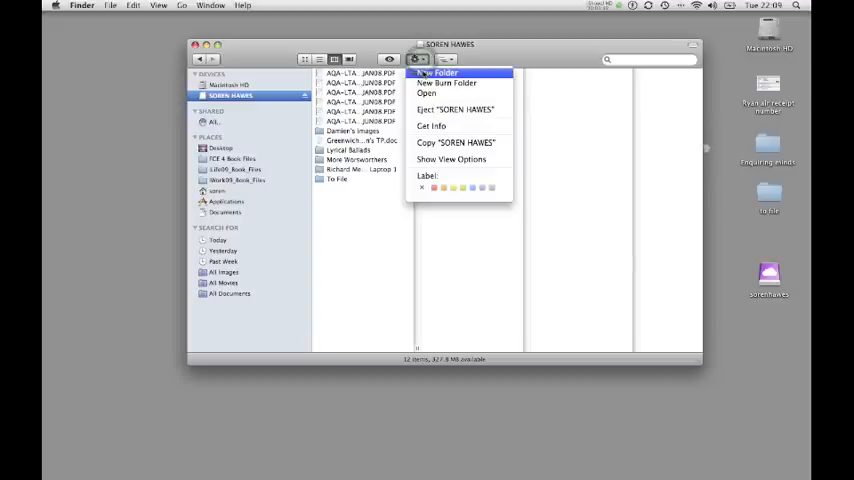
left_click(438, 72)
type("Year 13 Exam")
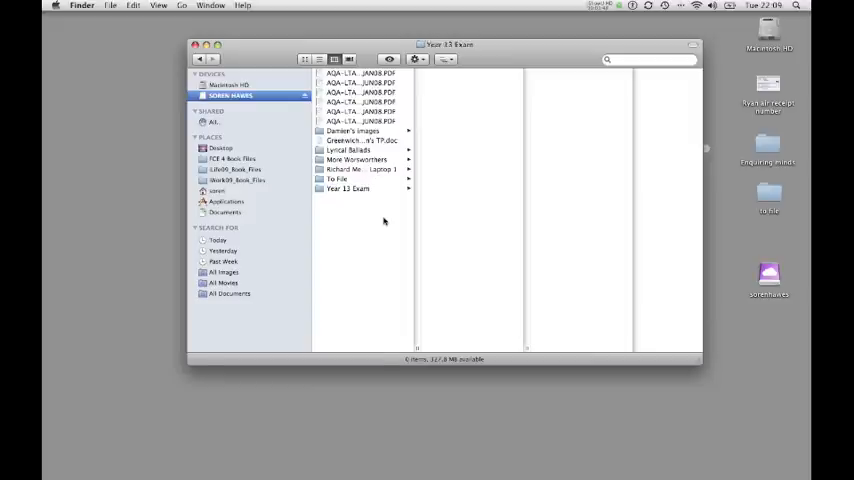
left_click(360, 72)
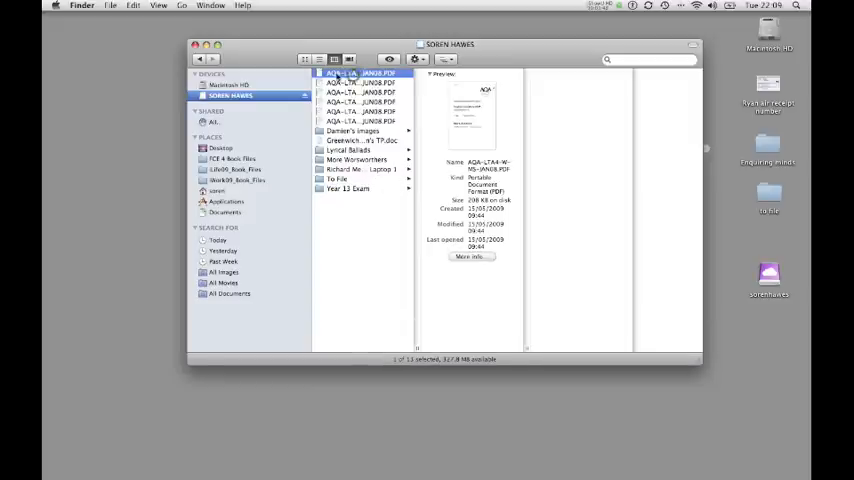
Select the five AQA PDFs, drop them into Year 13 Exam and view them there.
left_click(340, 178)
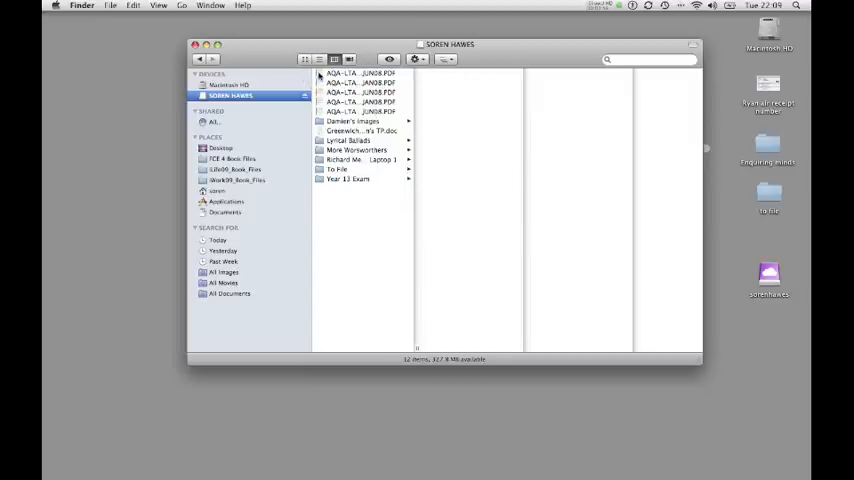
left_click(360, 72)
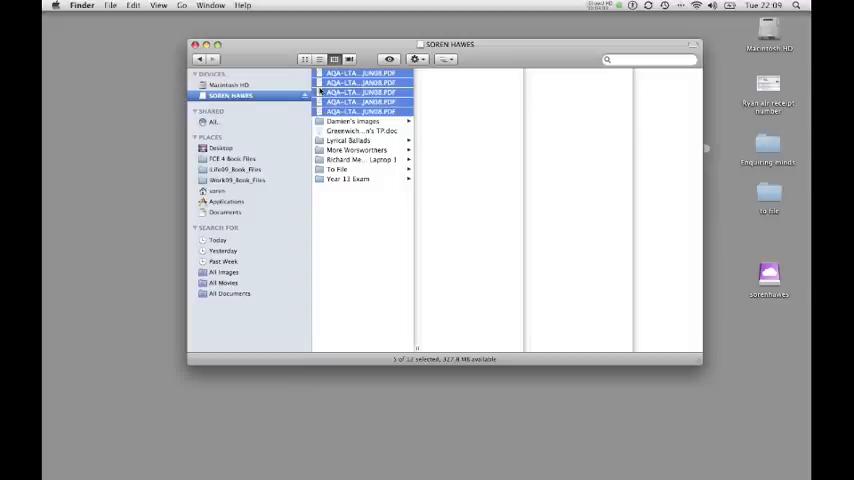
mouse_move(322, 92)
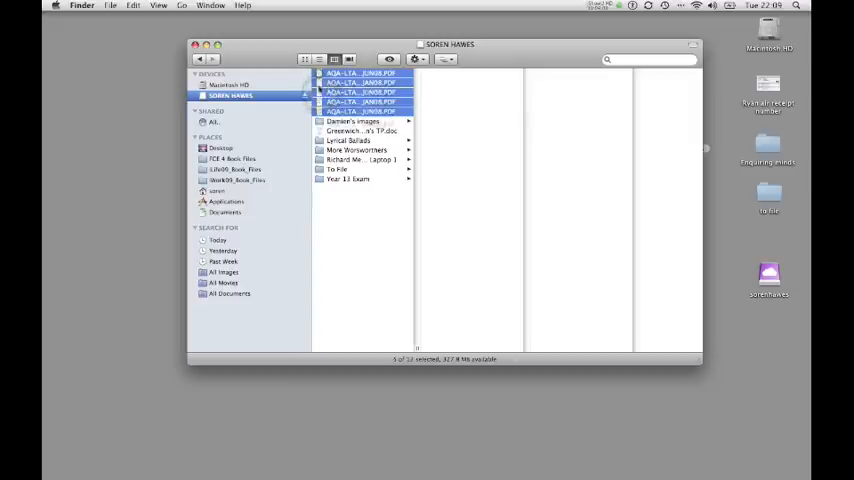
left_click(360, 180)
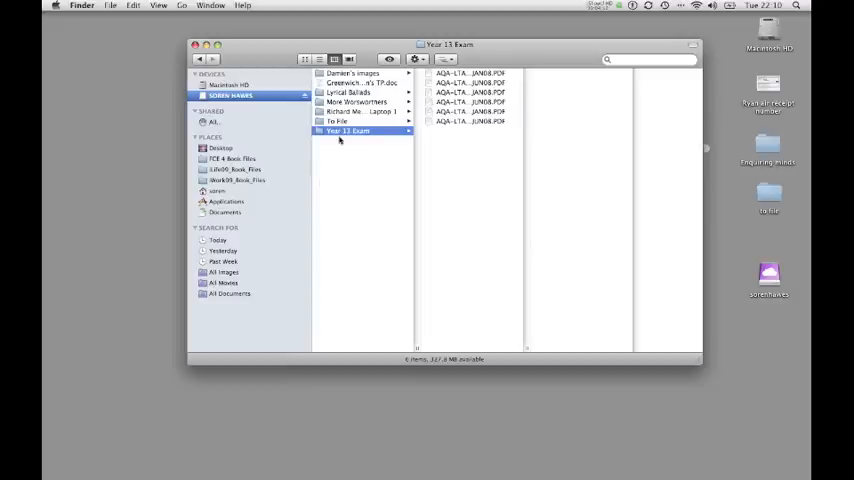
mouse_move(340, 140)
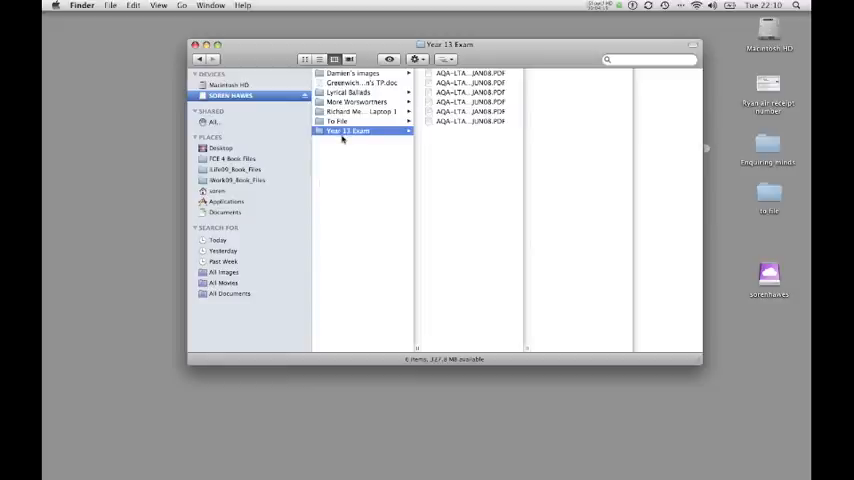
mouse_move(386, 148)
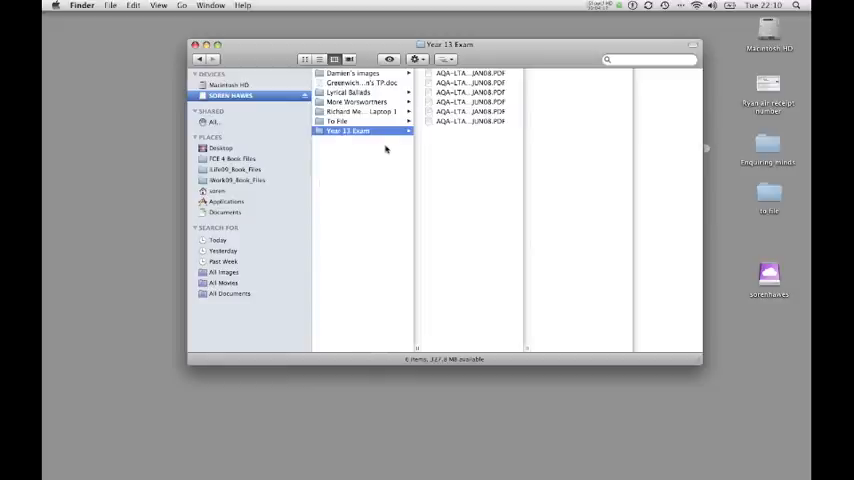